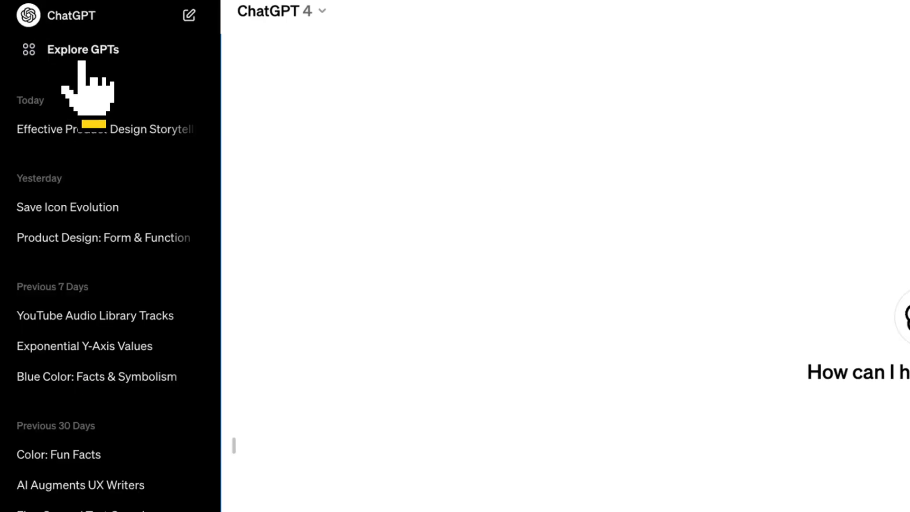
Step: Bring up the GPT store from the sidebar's Explore GPTs entry
left_click(83, 49)
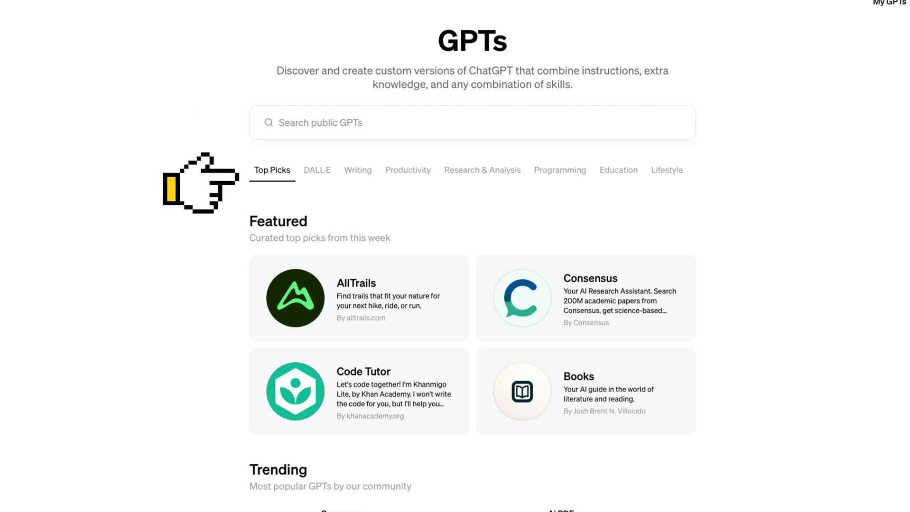
mouse_move(186, 183)
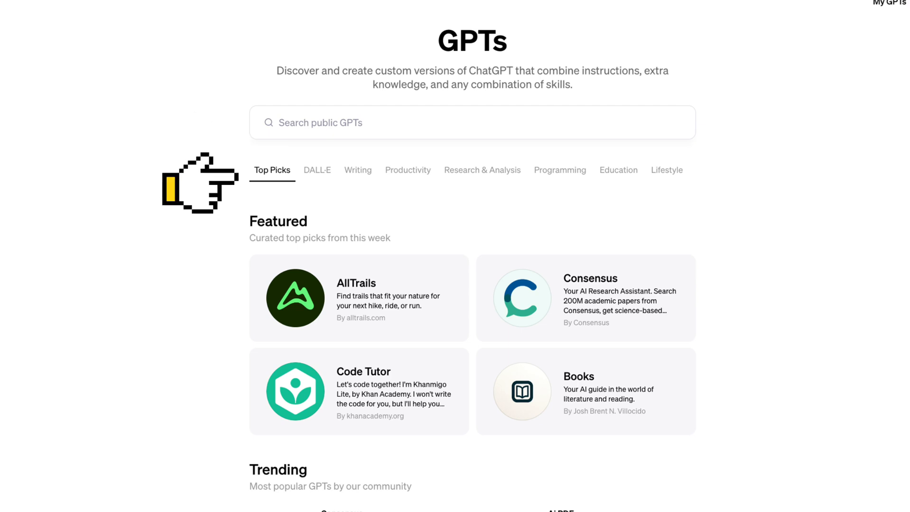
mouse_move(192, 284)
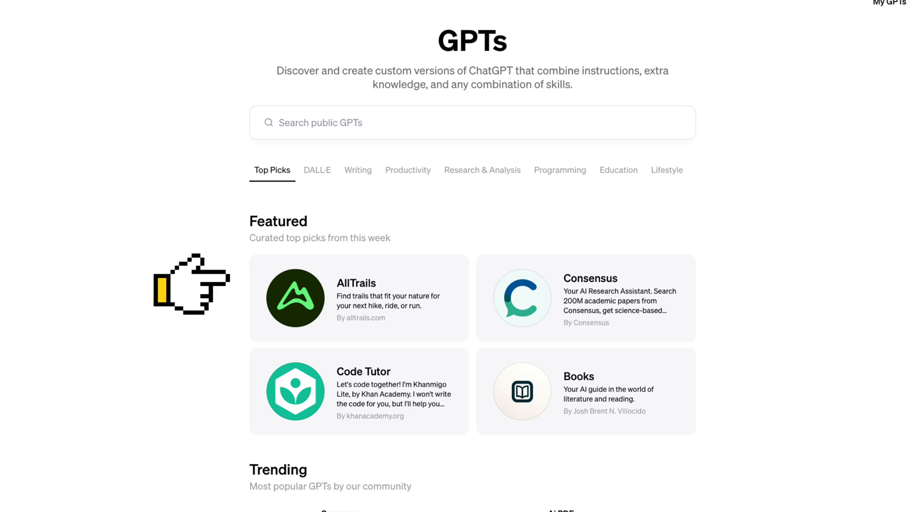
Step: Browse down the store past research GPTs and ChatGPT-team ones like DALL·E and Data Analyst
scroll("down", 3)
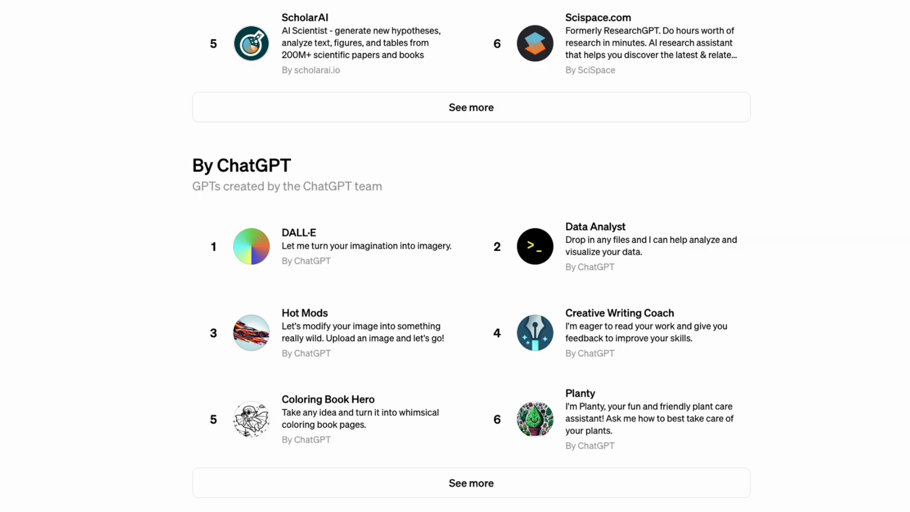
scroll("down", 3)
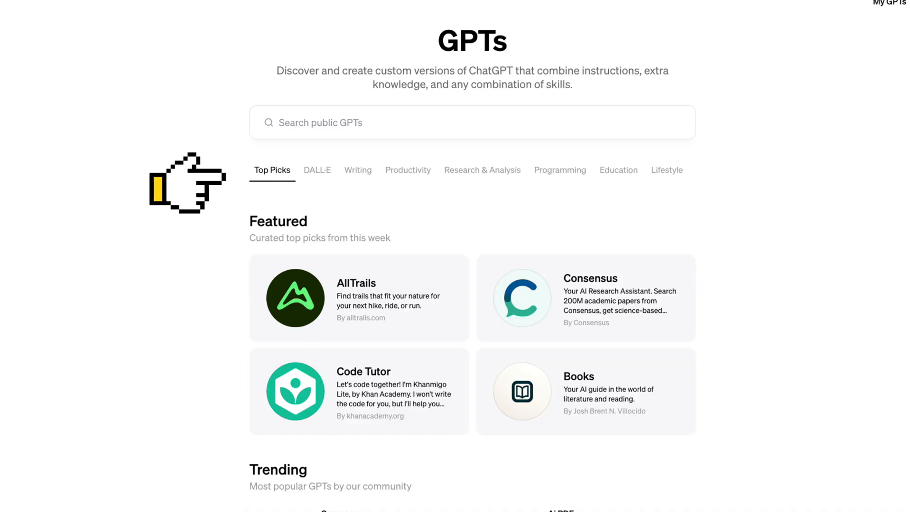
mouse_move(199, 184)
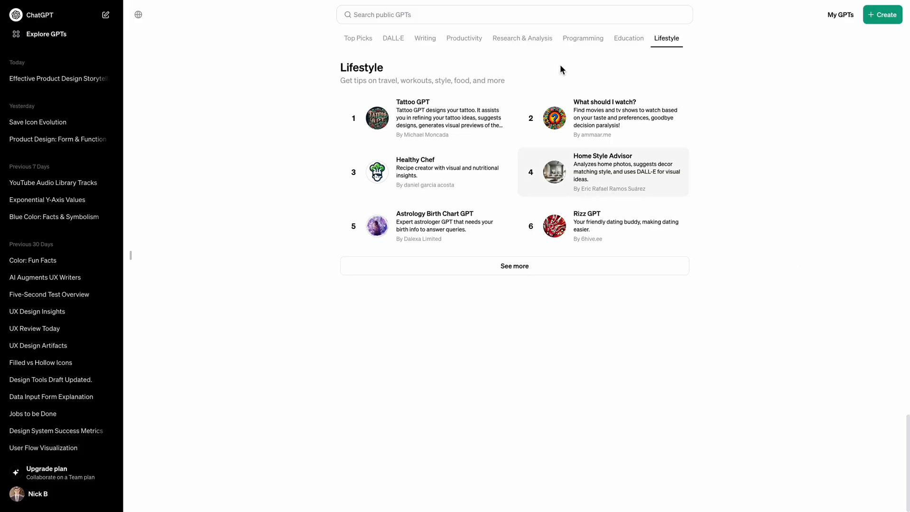
Step: Search the public GPTs for 'finance advisor', surfacing results like Finance and Penny Pal
left_click(358, 38)
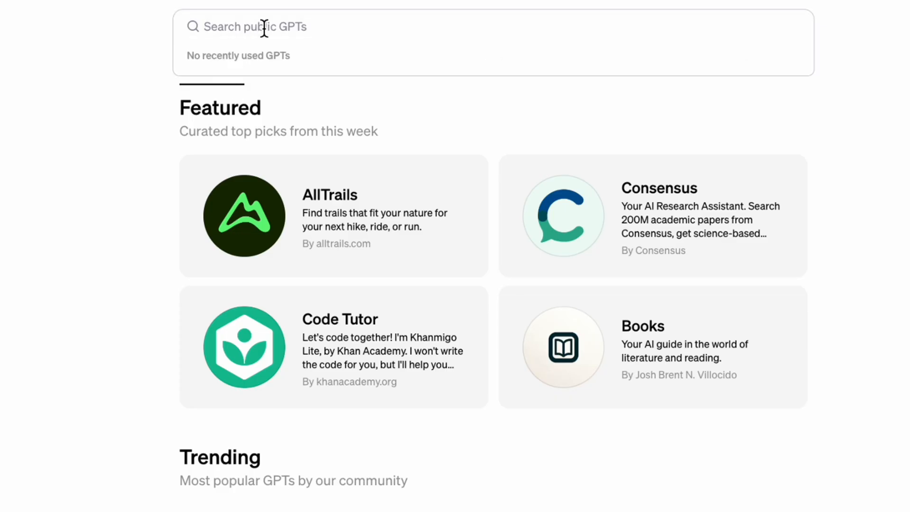
type("finance advisor")
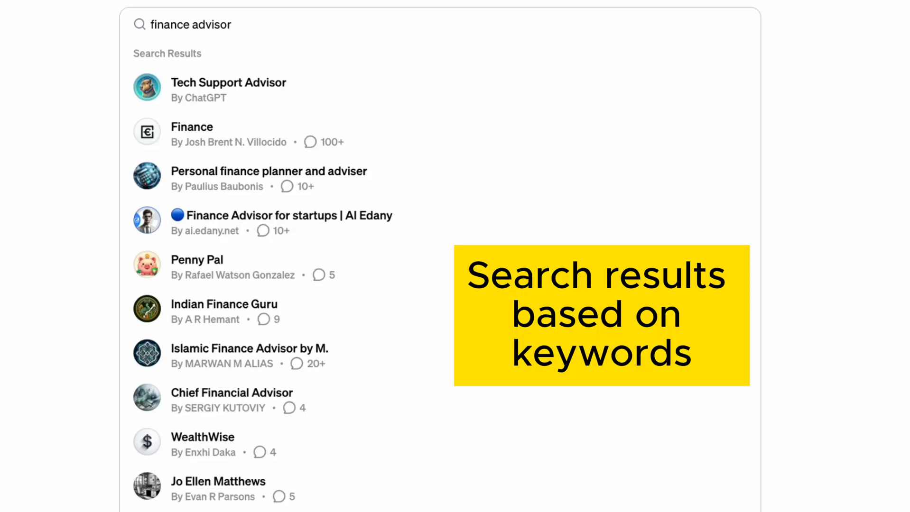
mouse_move(208, 355)
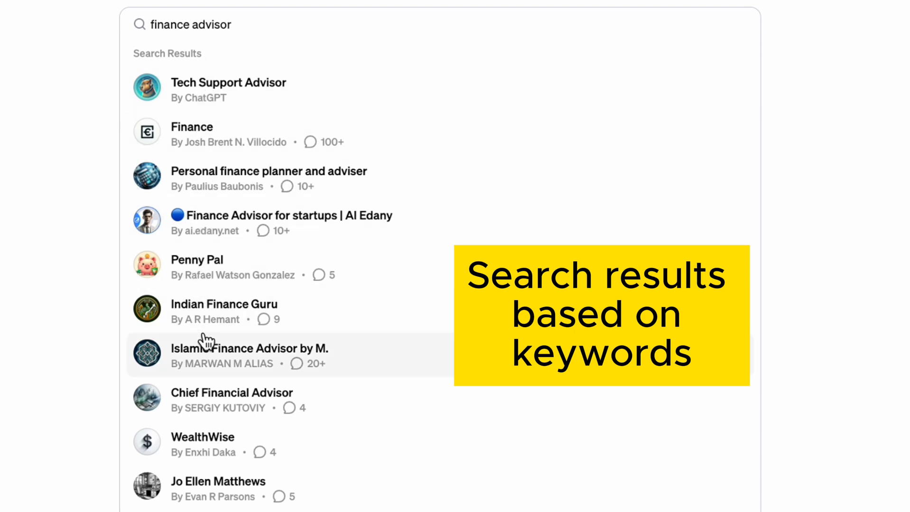
mouse_move(203, 444)
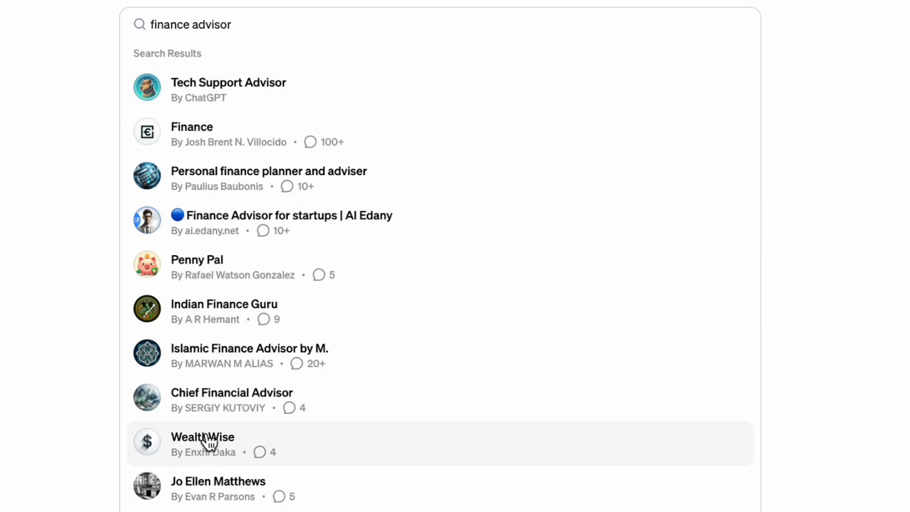
mouse_move(197, 90)
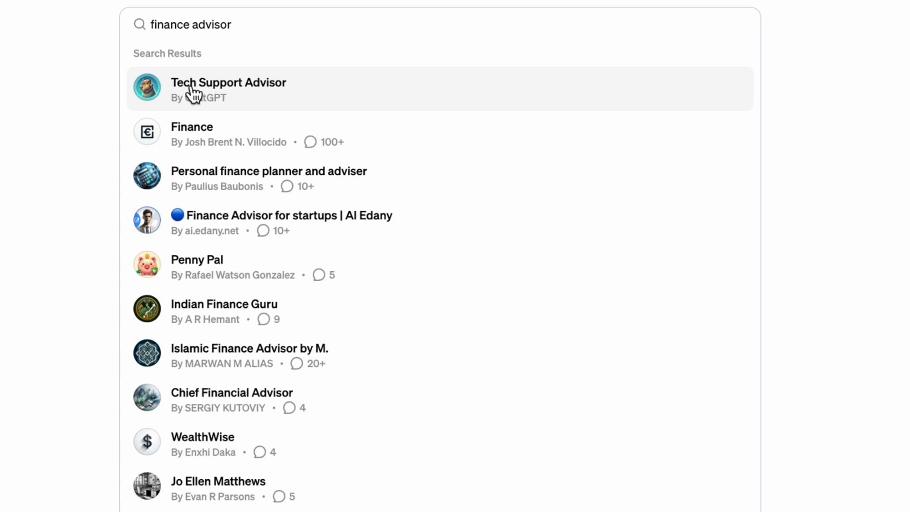
mouse_move(422, 148)
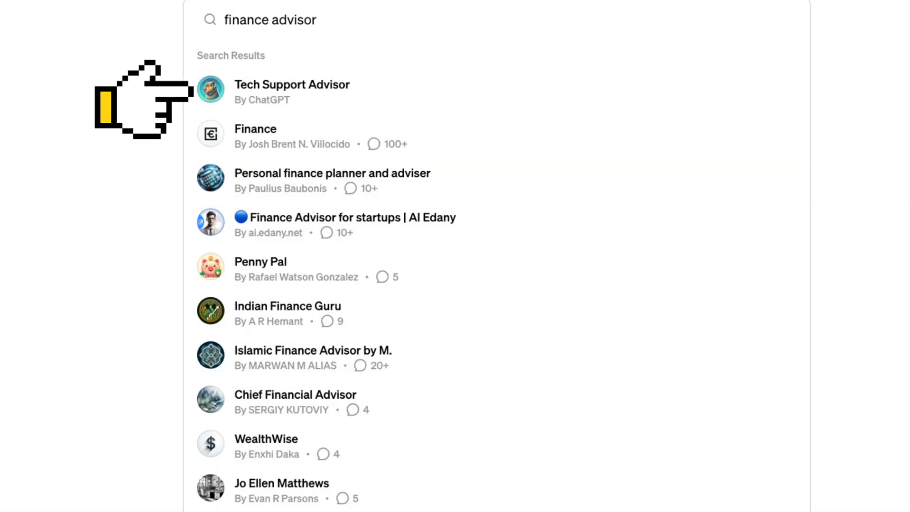
mouse_move(107, 487)
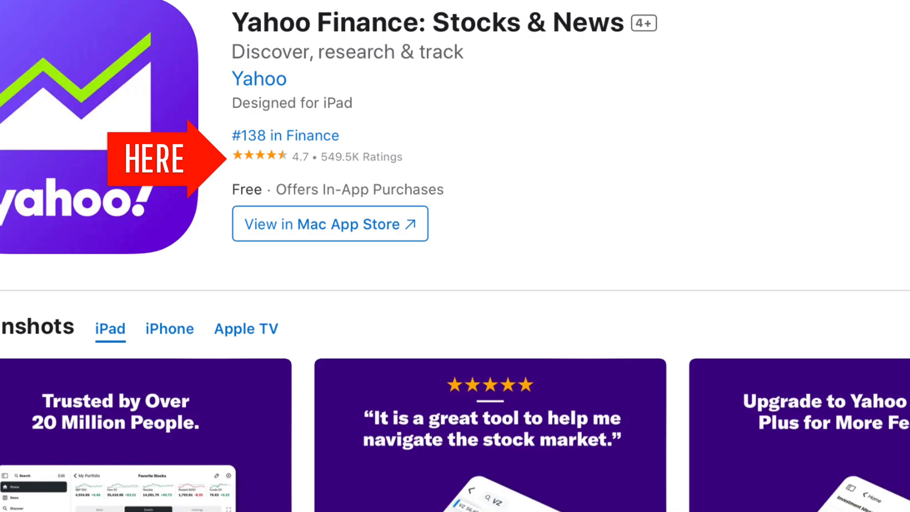
Step: Review the Yahoo Finance listing's 4.7 rating from 549.5K ratings and its finance ranking
scroll("down", 3)
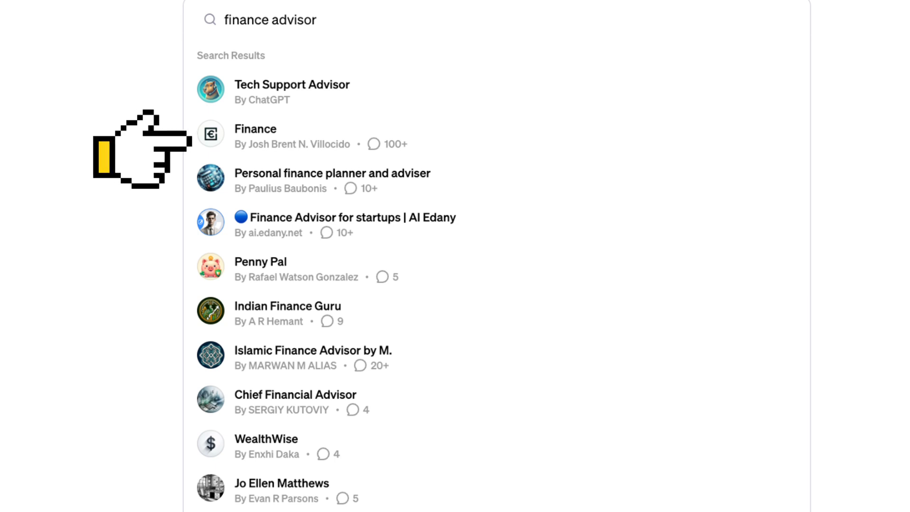
mouse_move(139, 145)
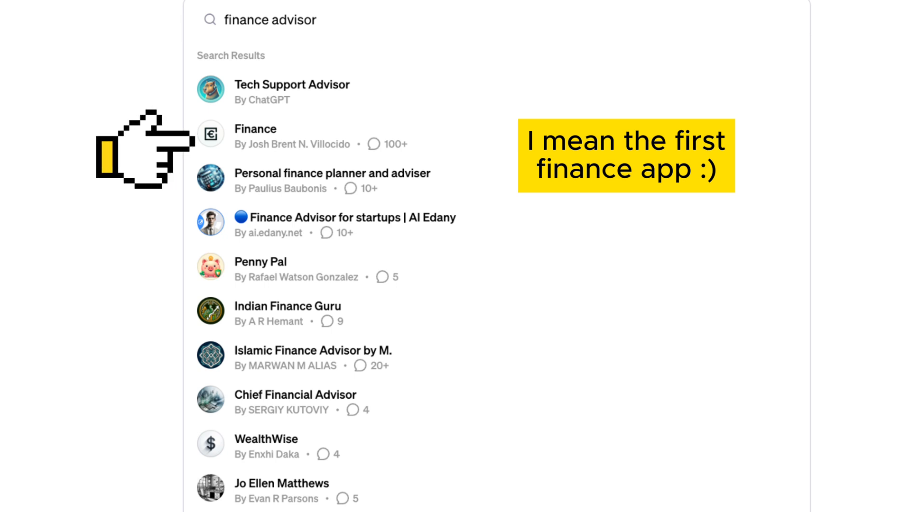
Step: Ask the Finance GPT whether to invest $1000 in Tesla in 2024, then demand 'Tell me Yes or No'
left_click(255, 129)
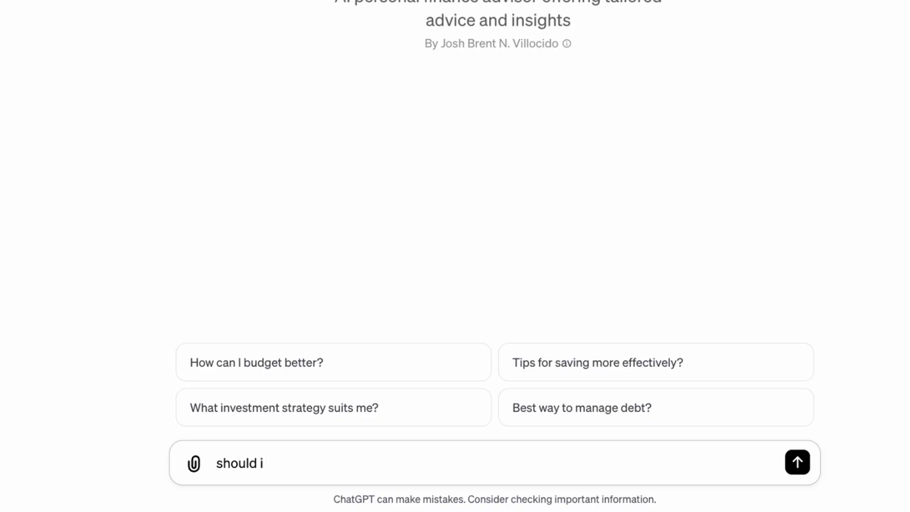
type("invest in Tesla if I have")
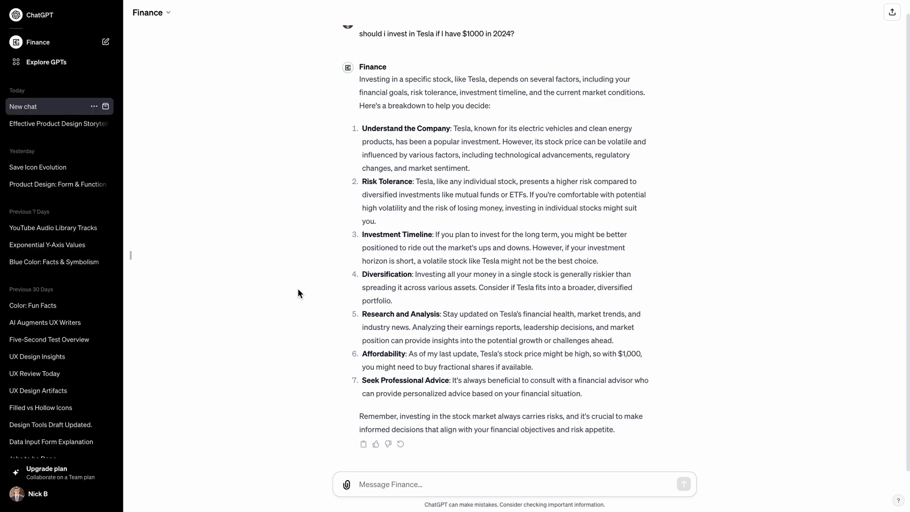
type("Tell me Yes or No")
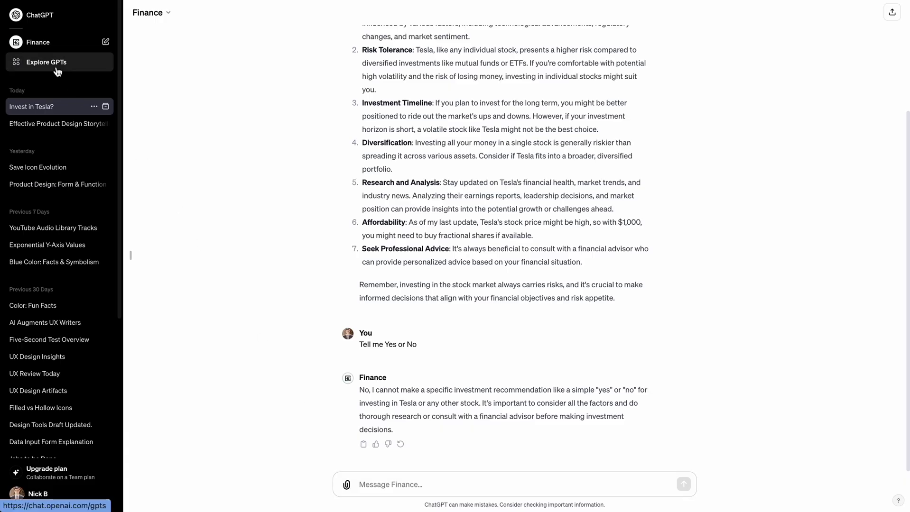
Step: Return to the GPT store, leaving the Finance GPT pinned in the sidebar with the Tesla chat saved
left_click(45, 62)
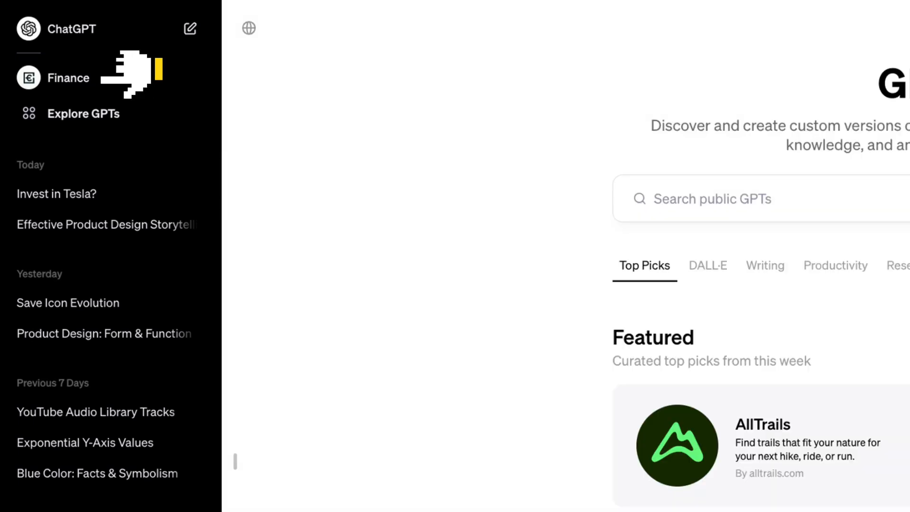
mouse_move(133, 76)
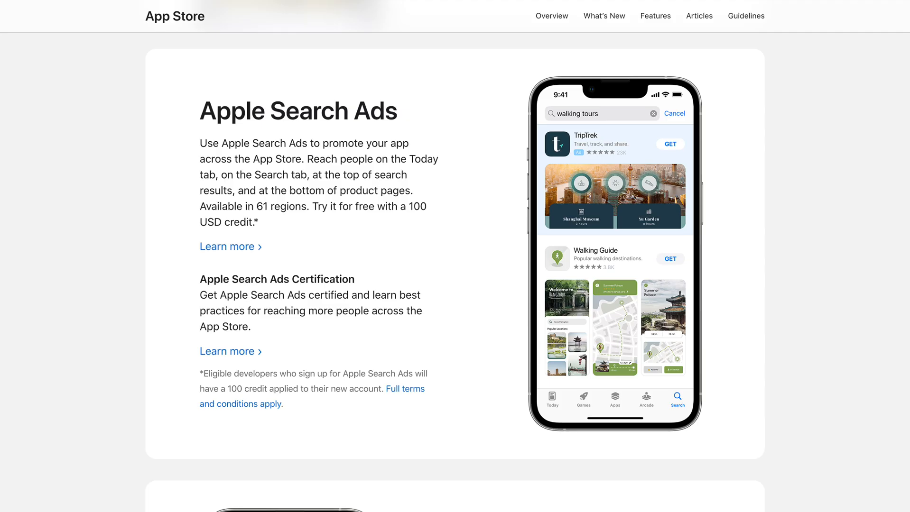
mouse_move(145, 128)
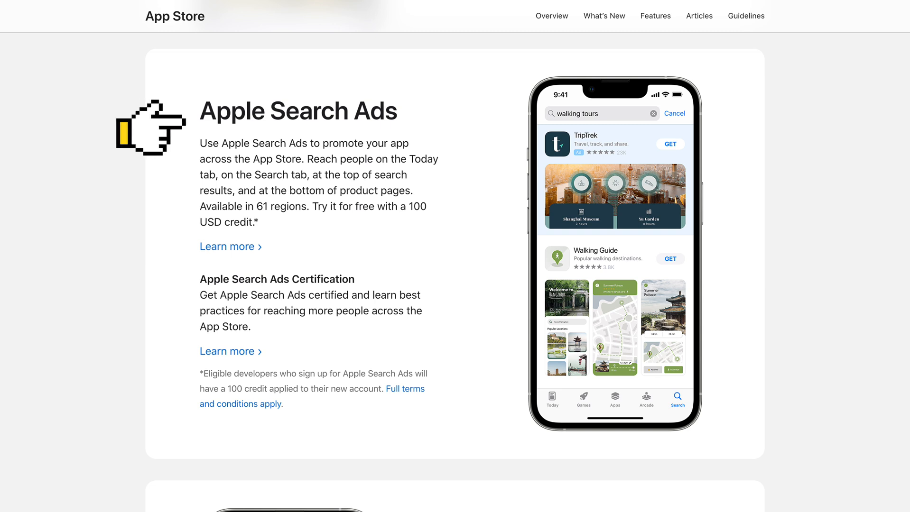